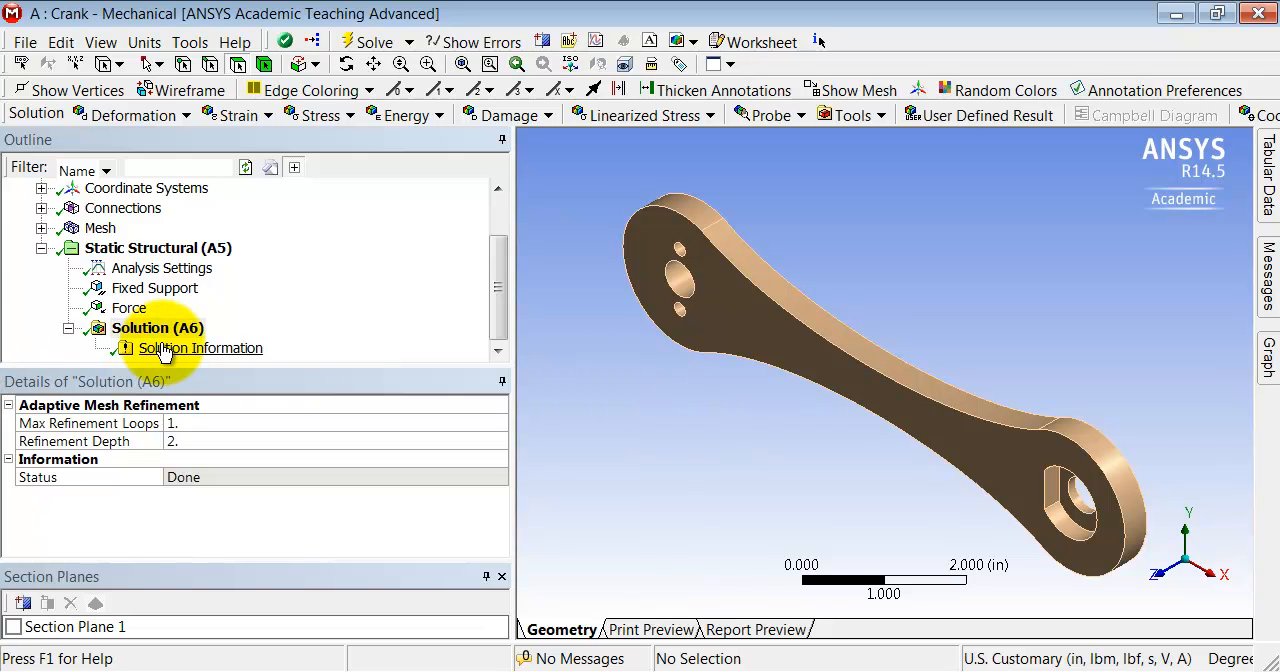
Add a Total Deformation result under the crank's Solution (A6) branch.
{"action": "left_click", "coordinate": [156, 328]}
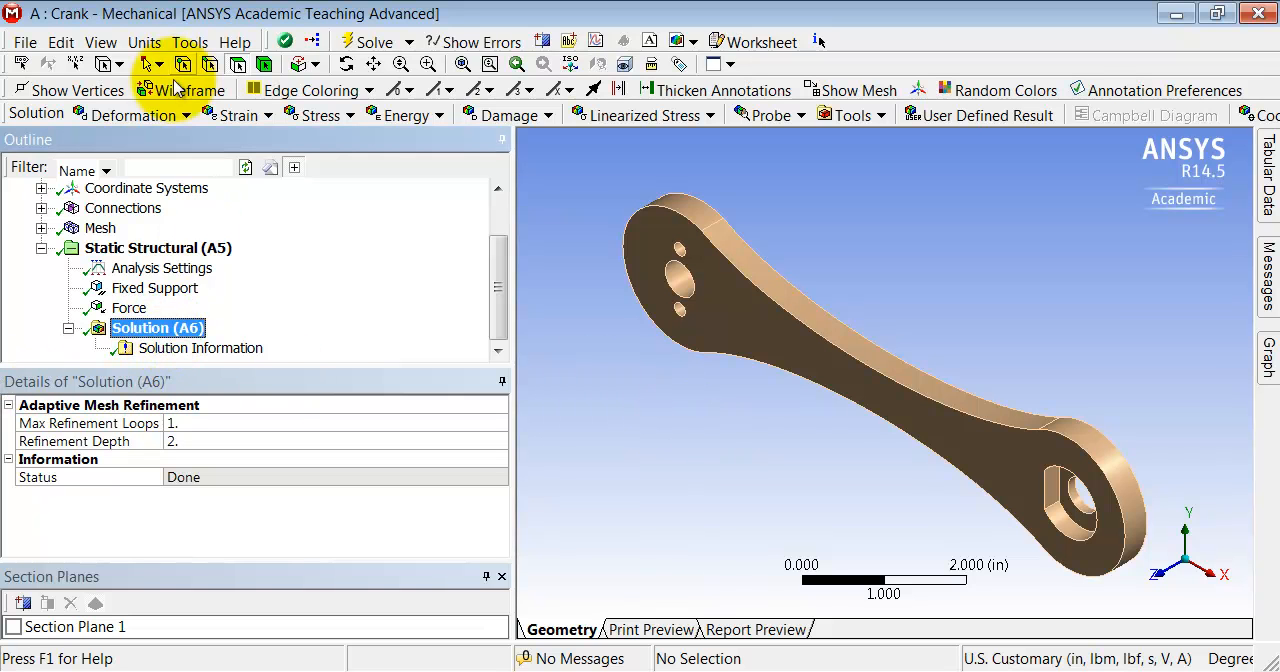
{"action": "left_click", "coordinate": [140, 115]}
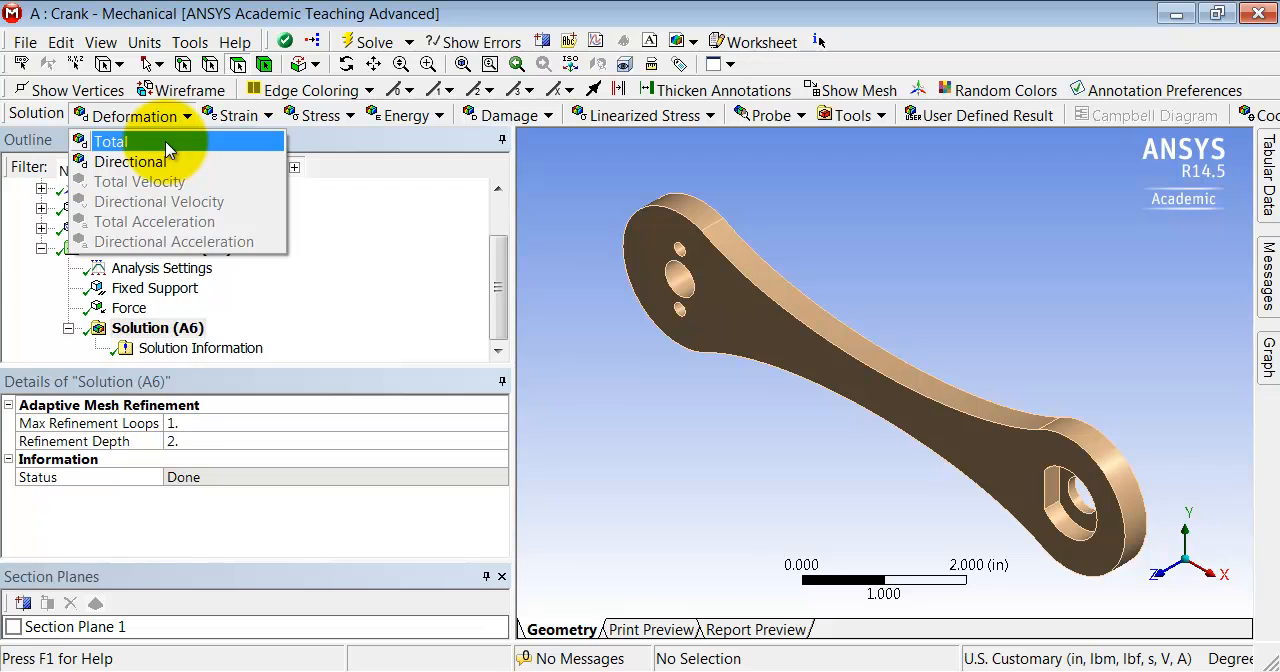
{"action": "left_click", "coordinate": [110, 140]}
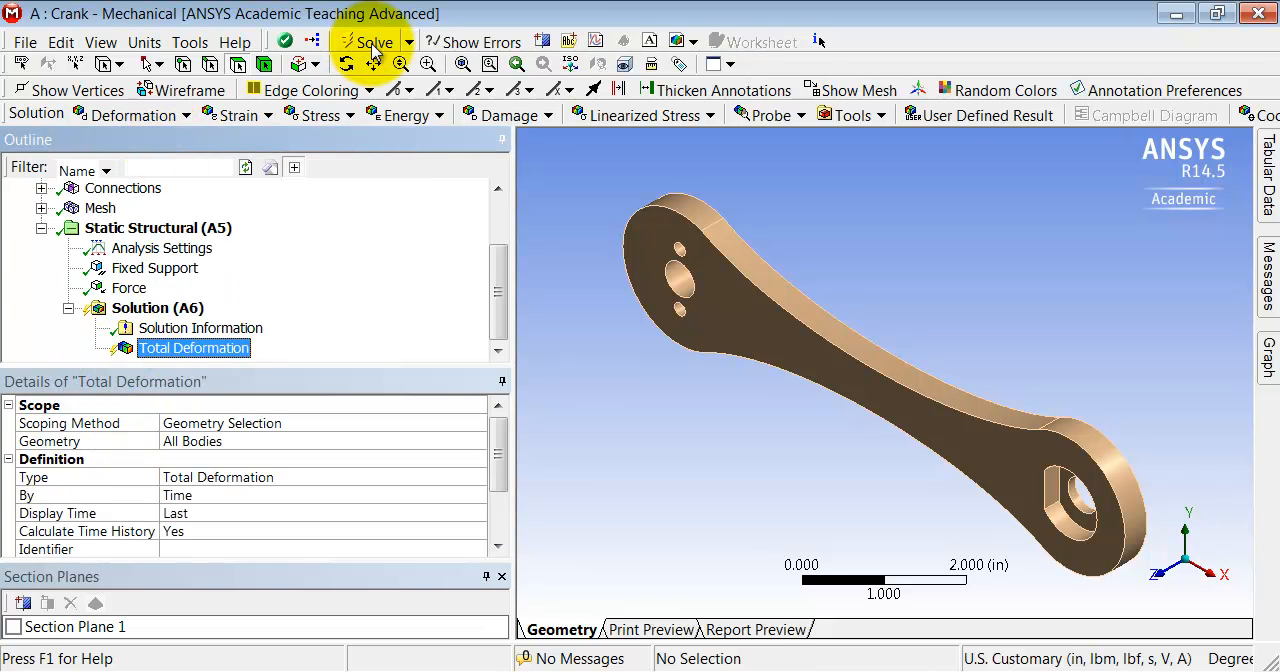
Solve the crank analysis to get deformation contours peaking at 0.051969 in.
{"action": "left_click", "coordinate": [371, 41]}
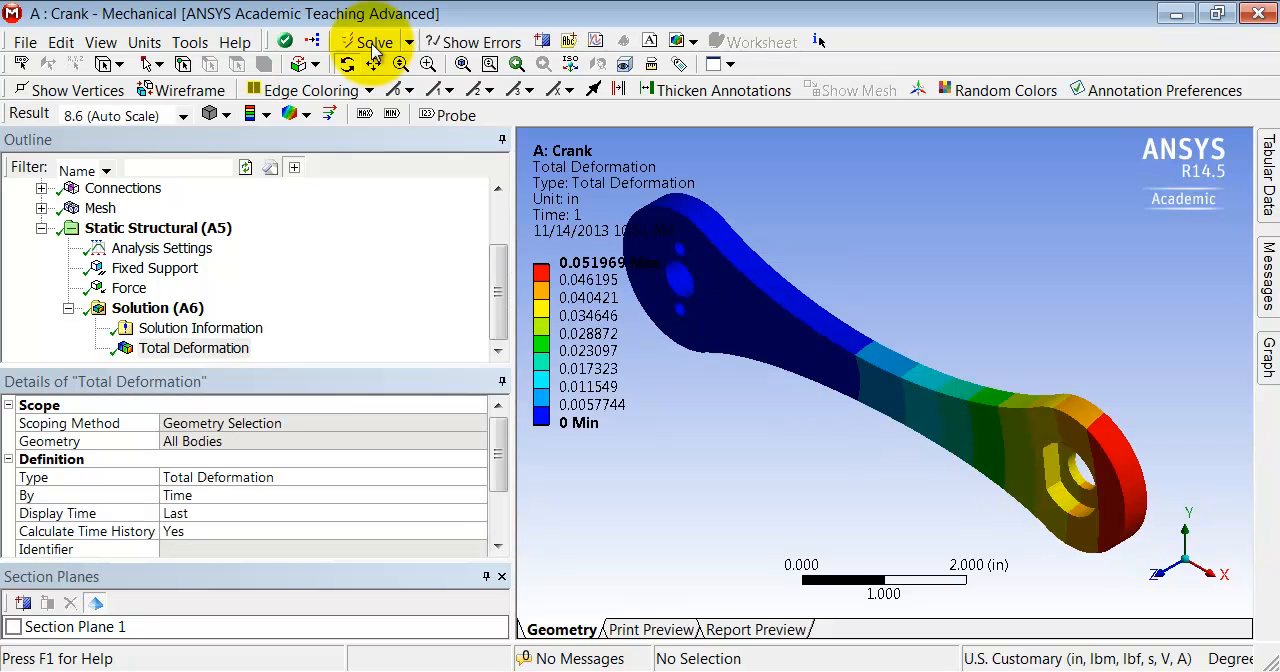
{"action": "left_click", "coordinate": [194, 347]}
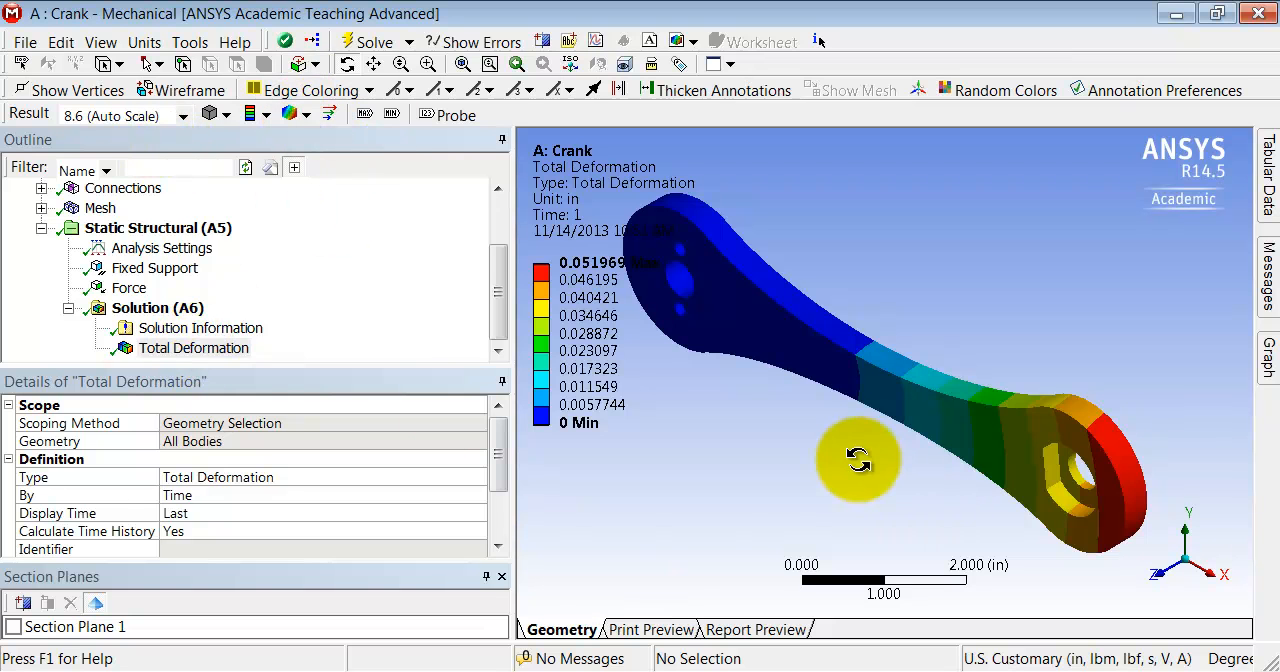
{"action": "mouse_move", "coordinate": [660, 308]}
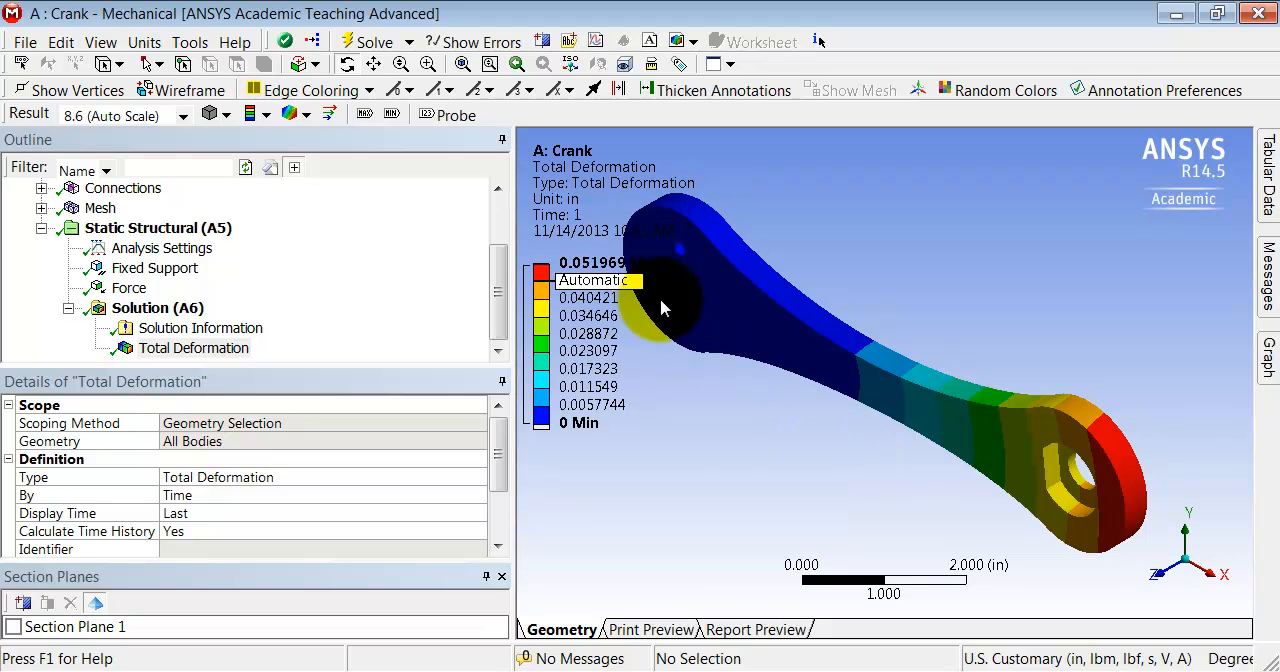
{"action": "mouse_move", "coordinate": [657, 222]}
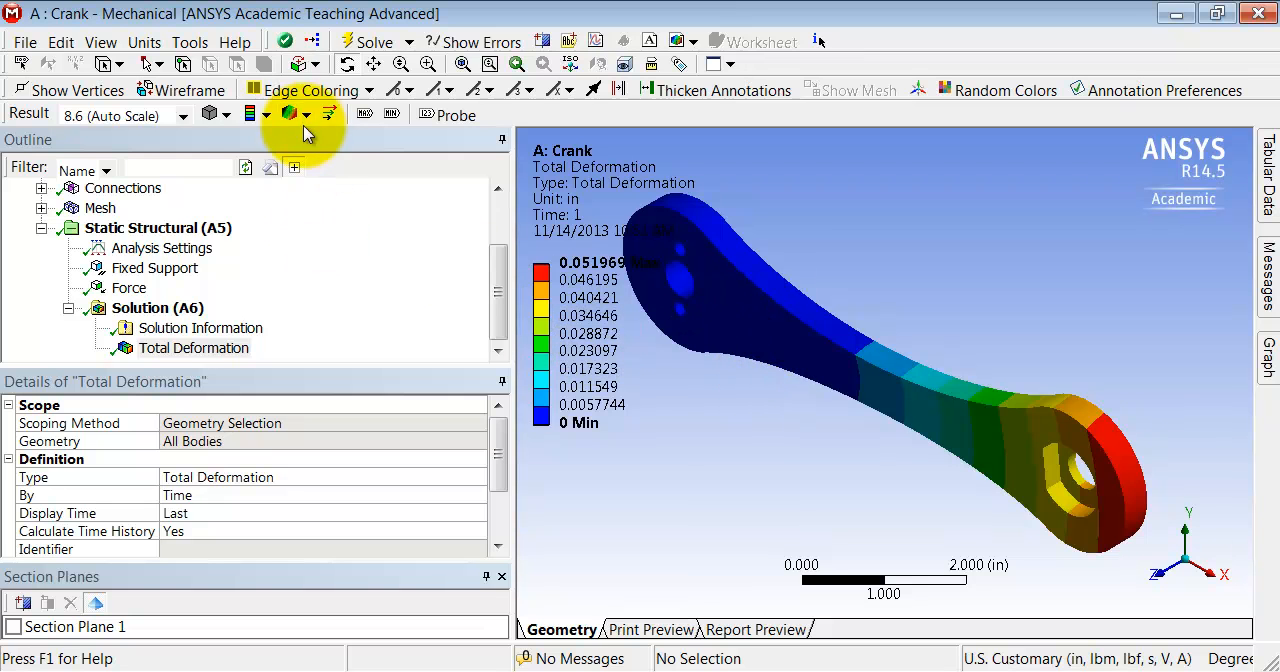
Overlay the undeformed crank as a wireframe on the deformation plot.
{"action": "left_click", "coordinate": [307, 114]}
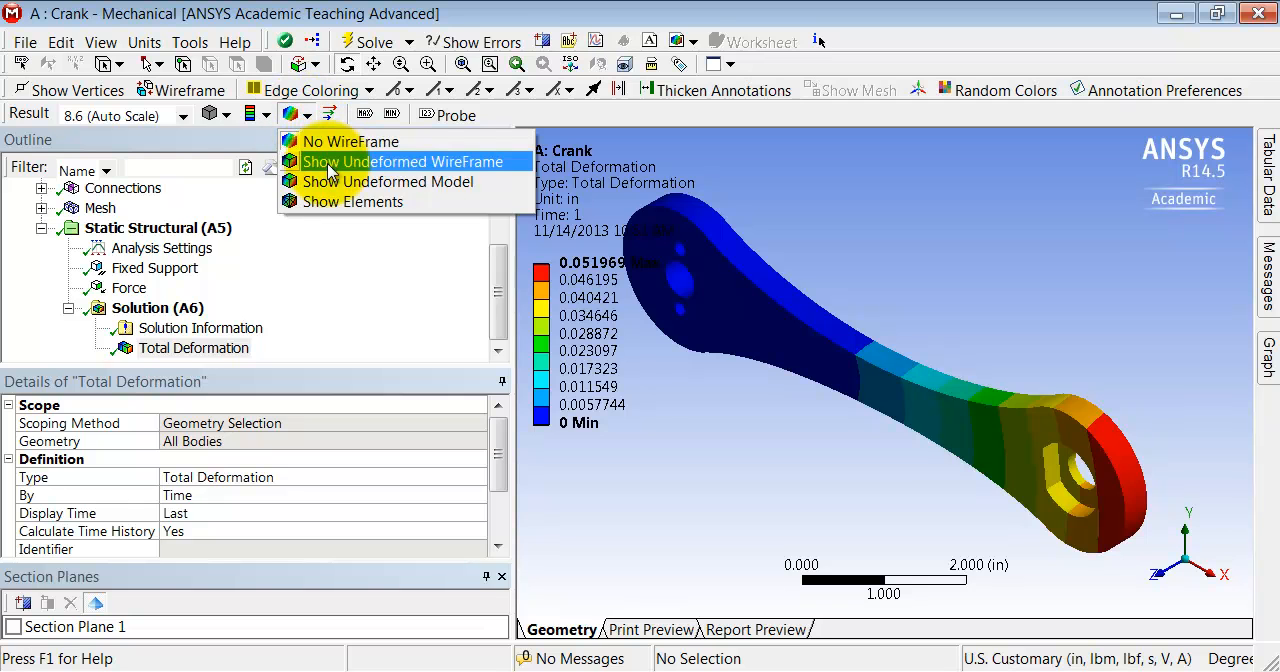
{"action": "left_click", "coordinate": [403, 161]}
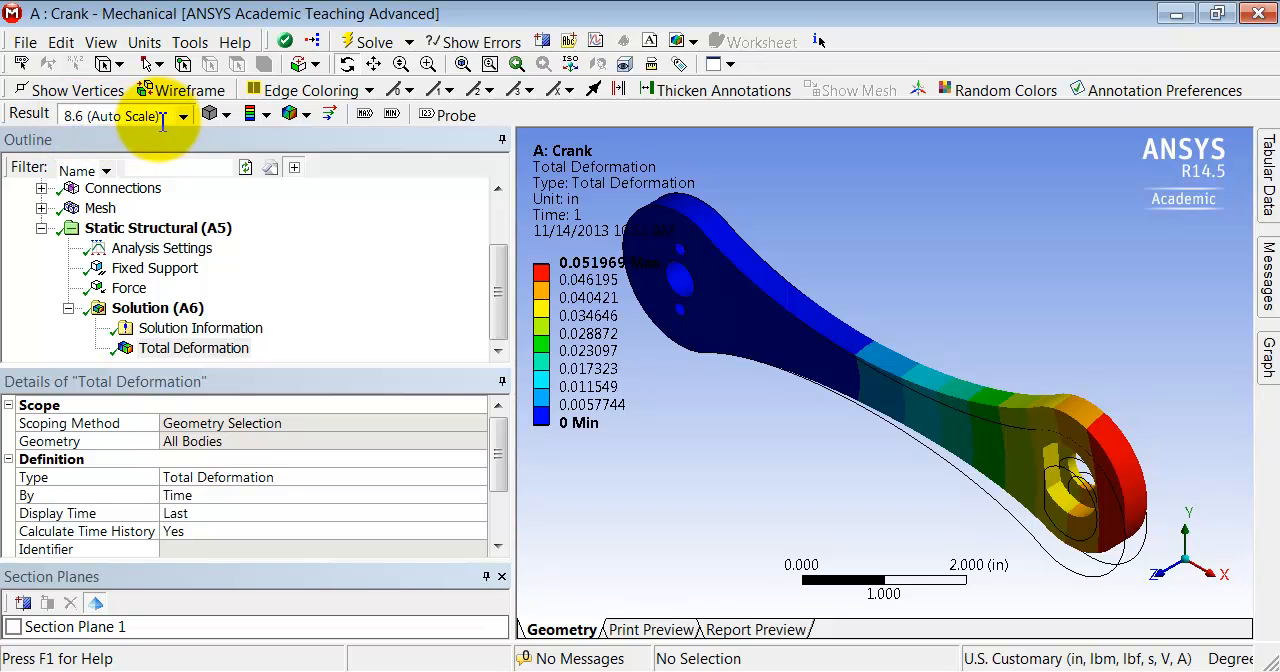
{"action": "left_click", "coordinate": [205, 115]}
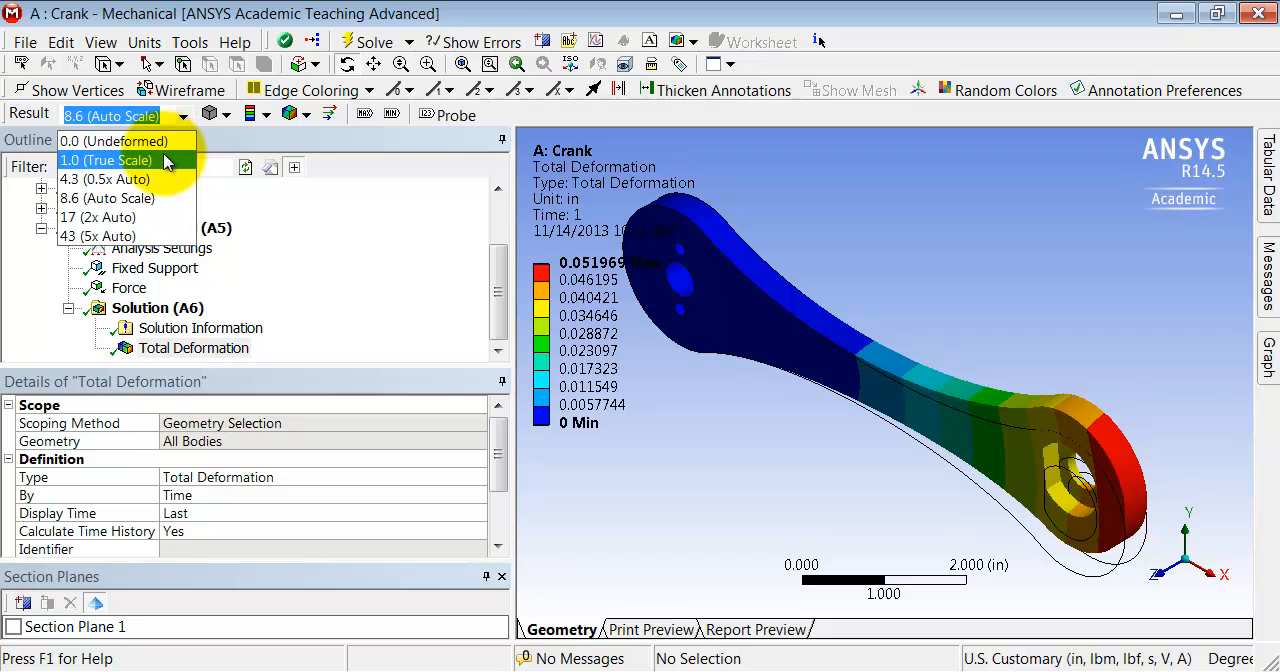
{"action": "left_click", "coordinate": [106, 160]}
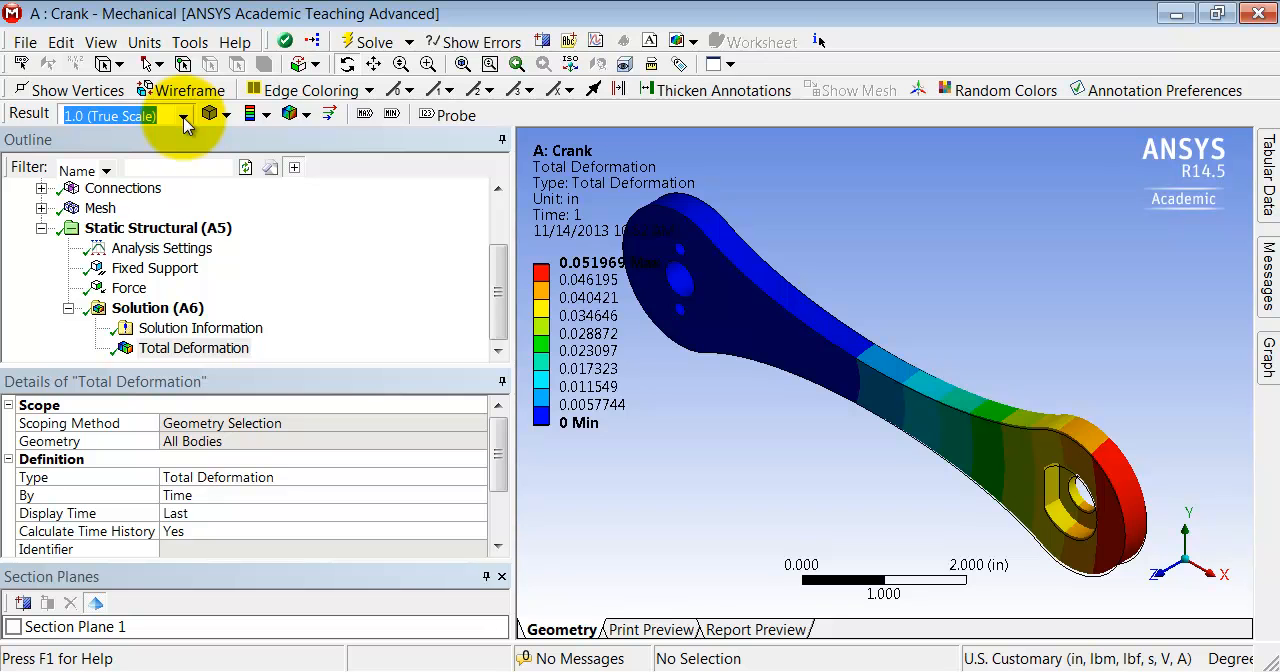
{"action": "left_click", "coordinate": [184, 115]}
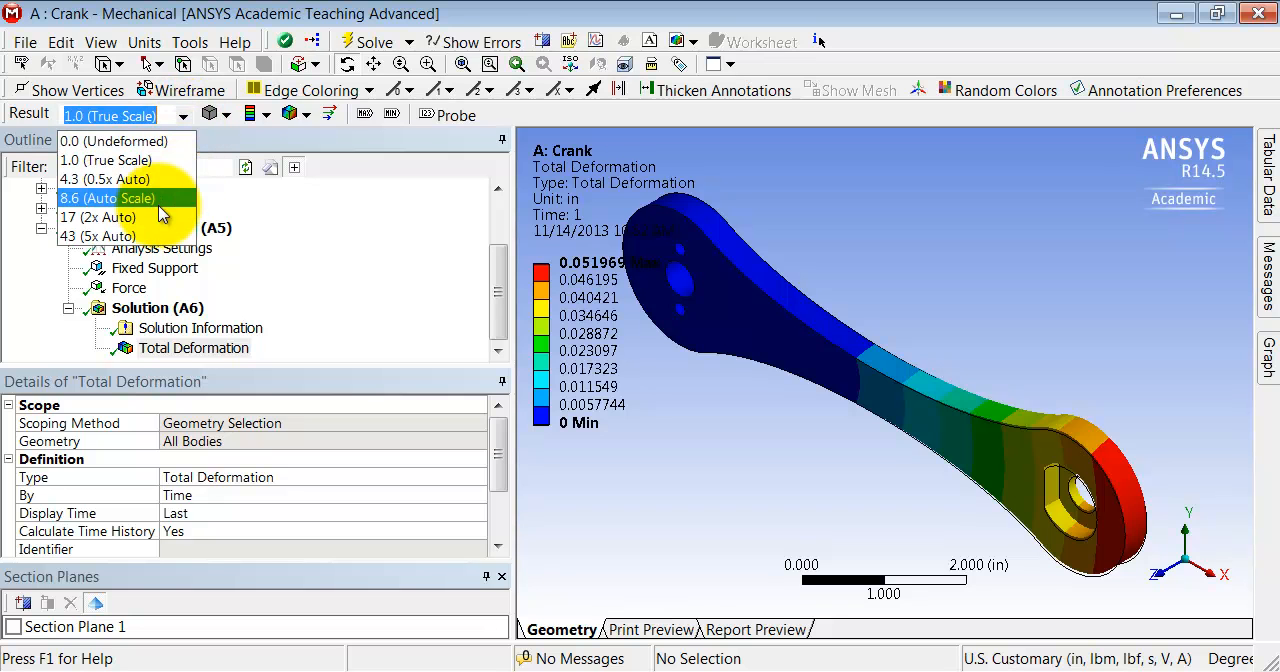
{"action": "mouse_move", "coordinate": [160, 208]}
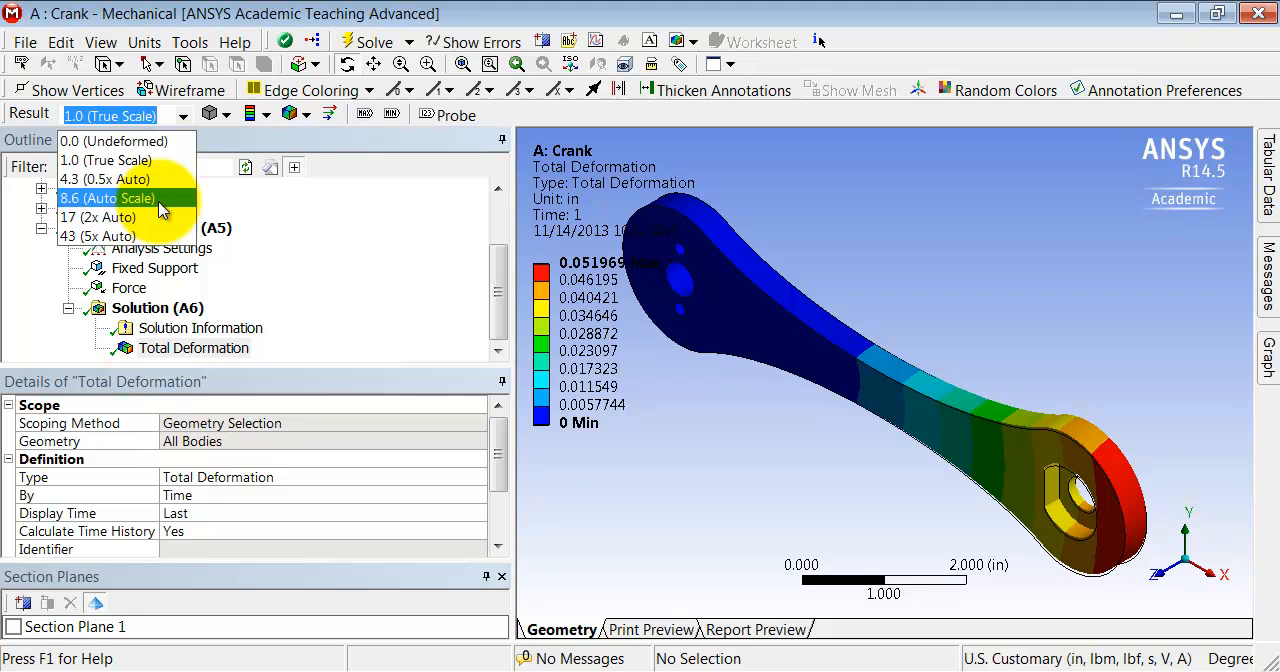
{"action": "left_click", "coordinate": [108, 197]}
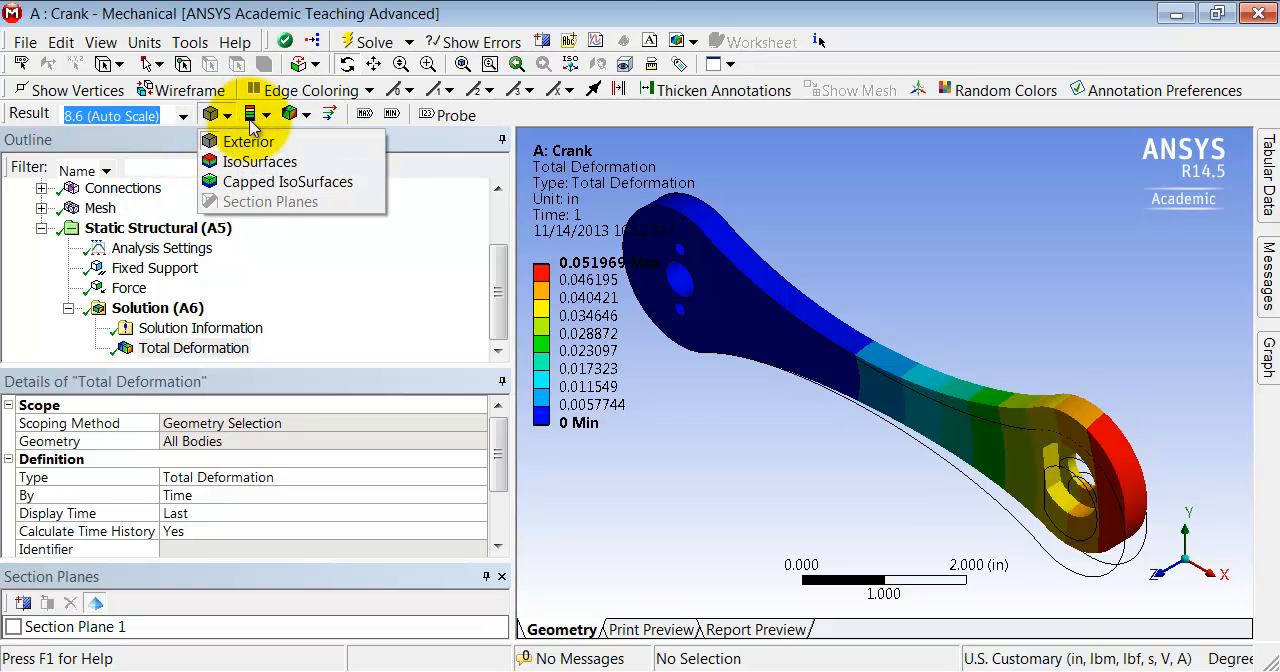
Render the deformed crank in Solid Fill instead of colour contours.
{"action": "left_click", "coordinate": [256, 113]}
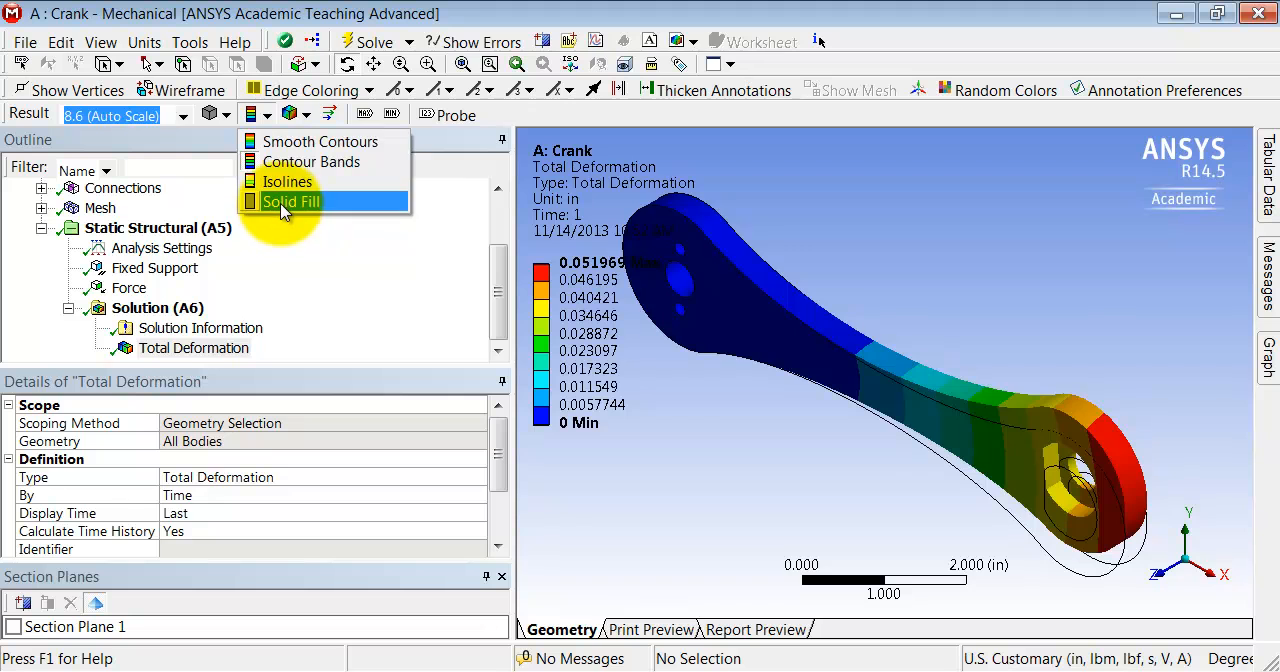
{"action": "left_click", "coordinate": [290, 201]}
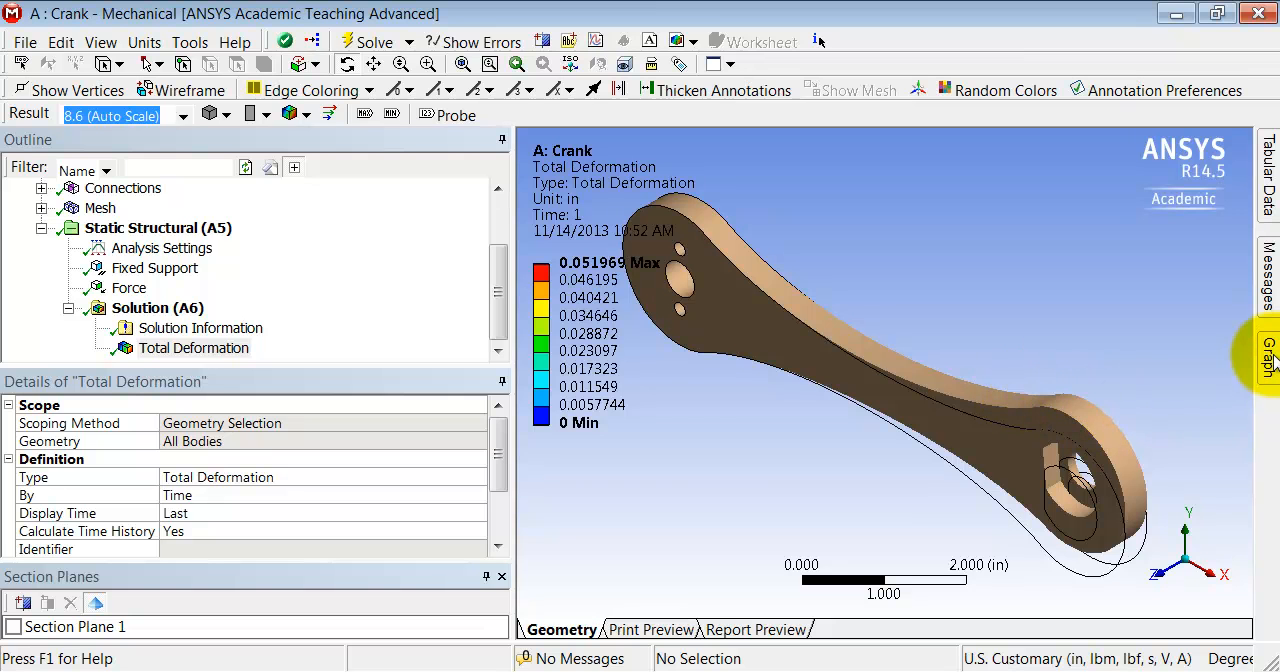
Play the crank deformation animation in the Graph panel, stop it, and set time to 1.
{"action": "left_click", "coordinate": [1265, 355]}
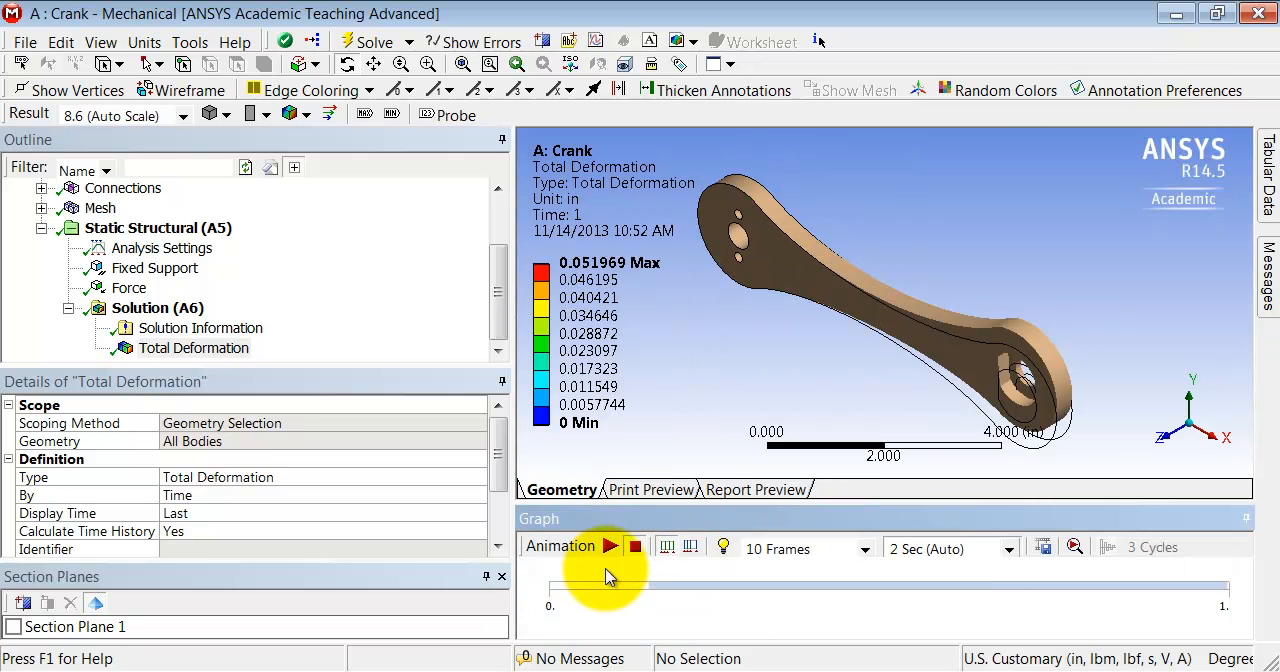
{"action": "left_click", "coordinate": [611, 547]}
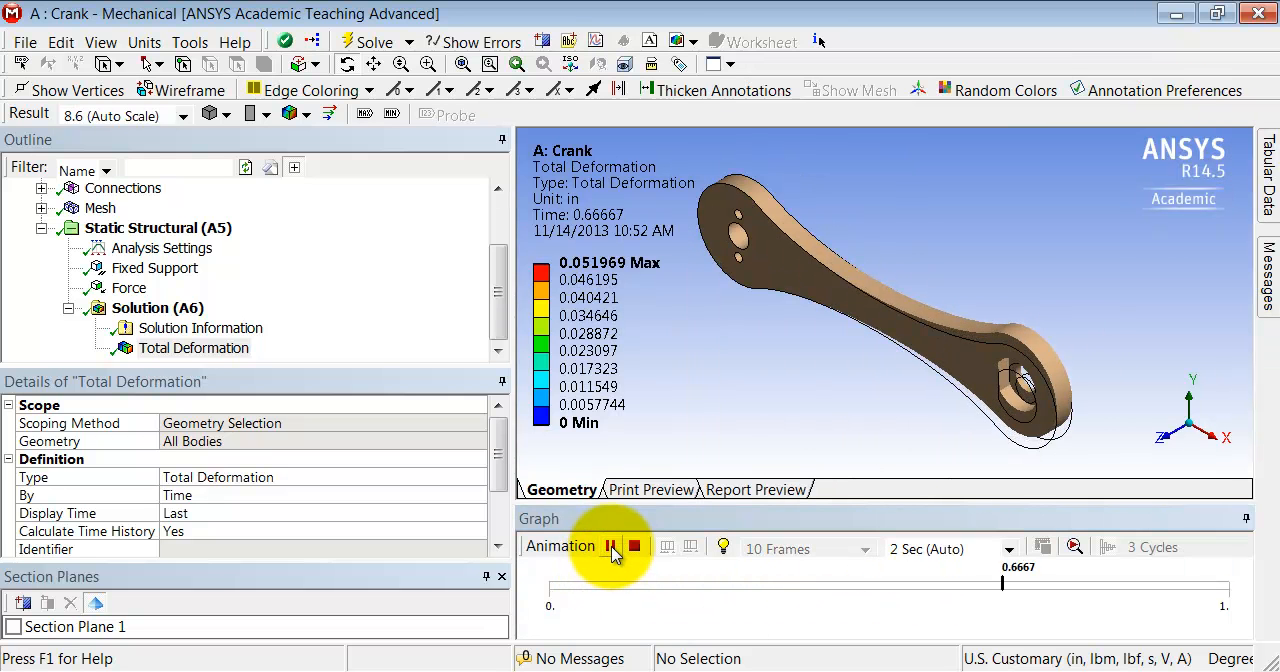
{"action": "left_click", "coordinate": [612, 546]}
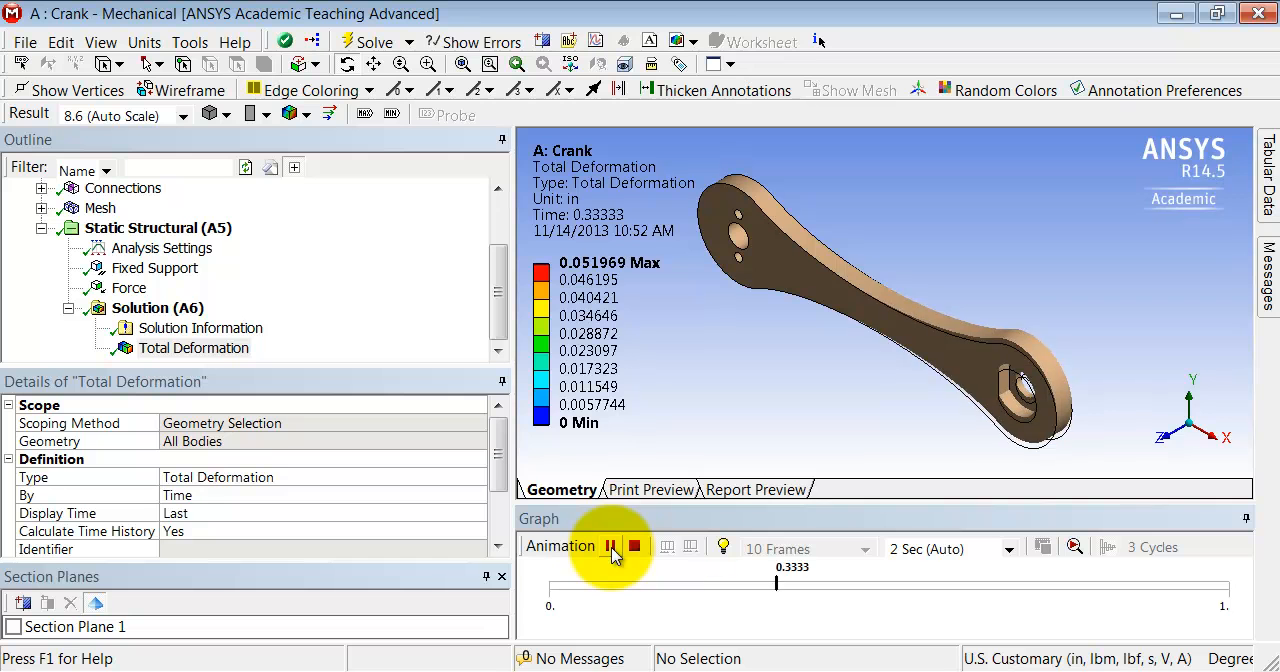
{"action": "left_click", "coordinate": [611, 547]}
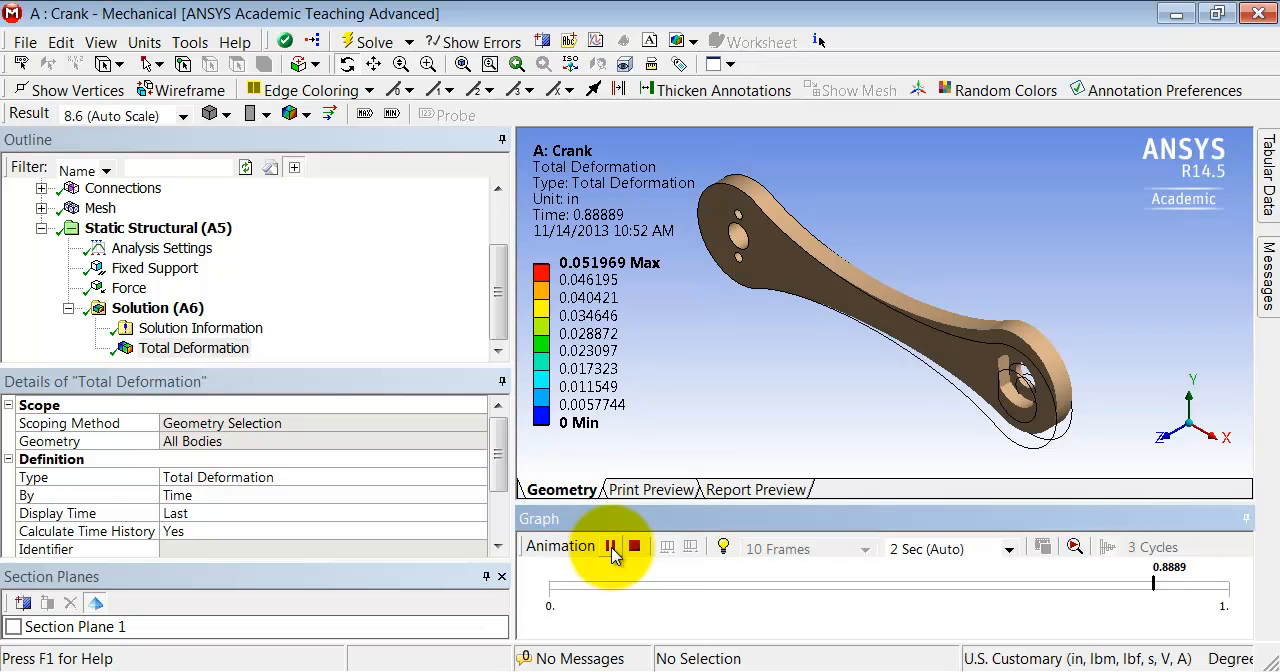
{"action": "left_click", "coordinate": [612, 546]}
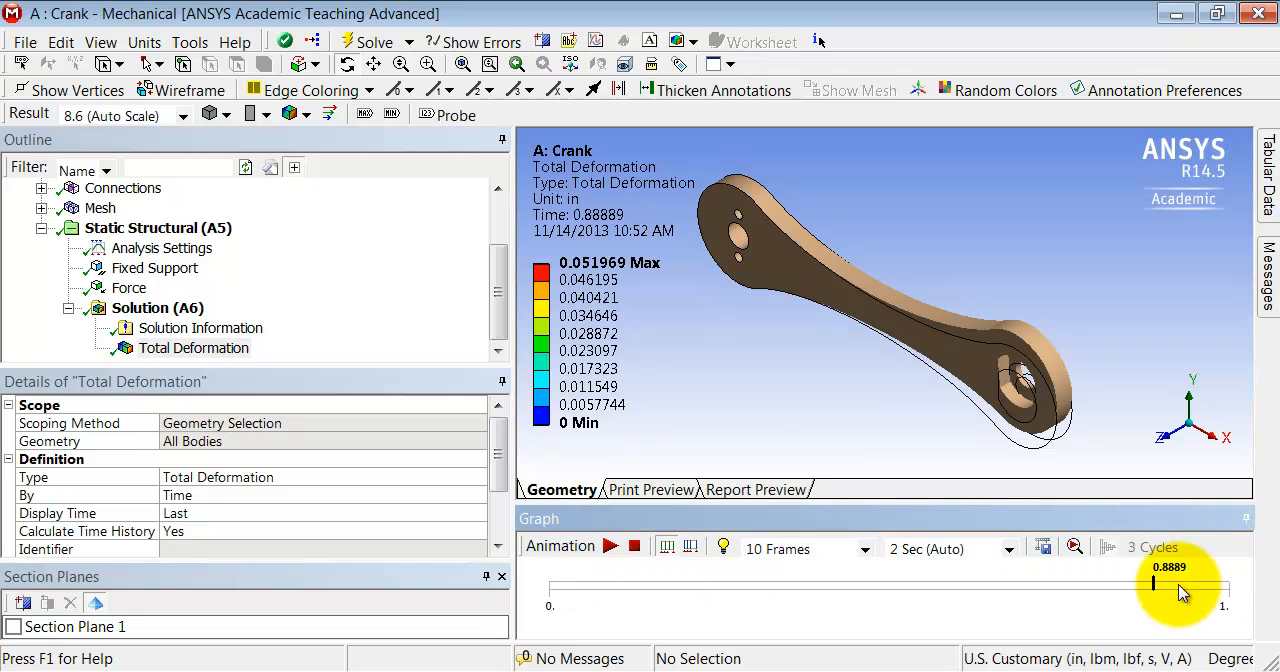
{"action": "left_click_drag", "start_coordinate": [1153, 581], "coordinate": [1225, 581]}
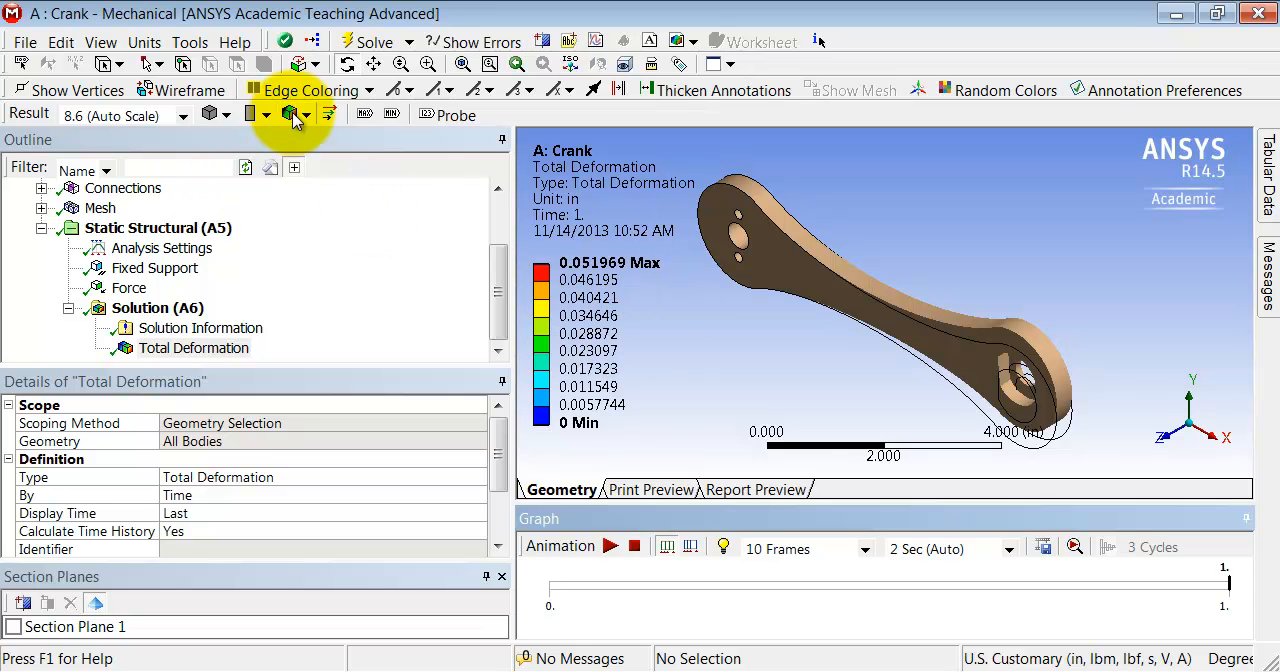
Restore Smooth Contours, replay and stop the animation, then save the project.
{"action": "left_click", "coordinate": [305, 114]}
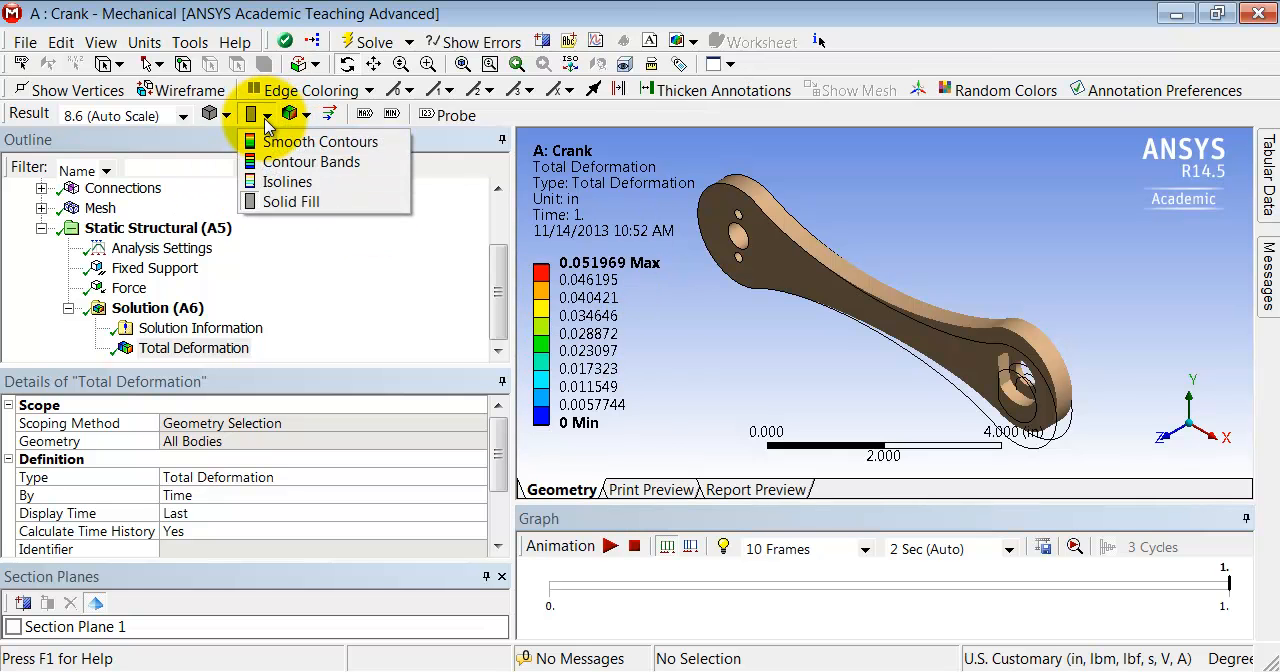
{"action": "mouse_move", "coordinate": [320, 141]}
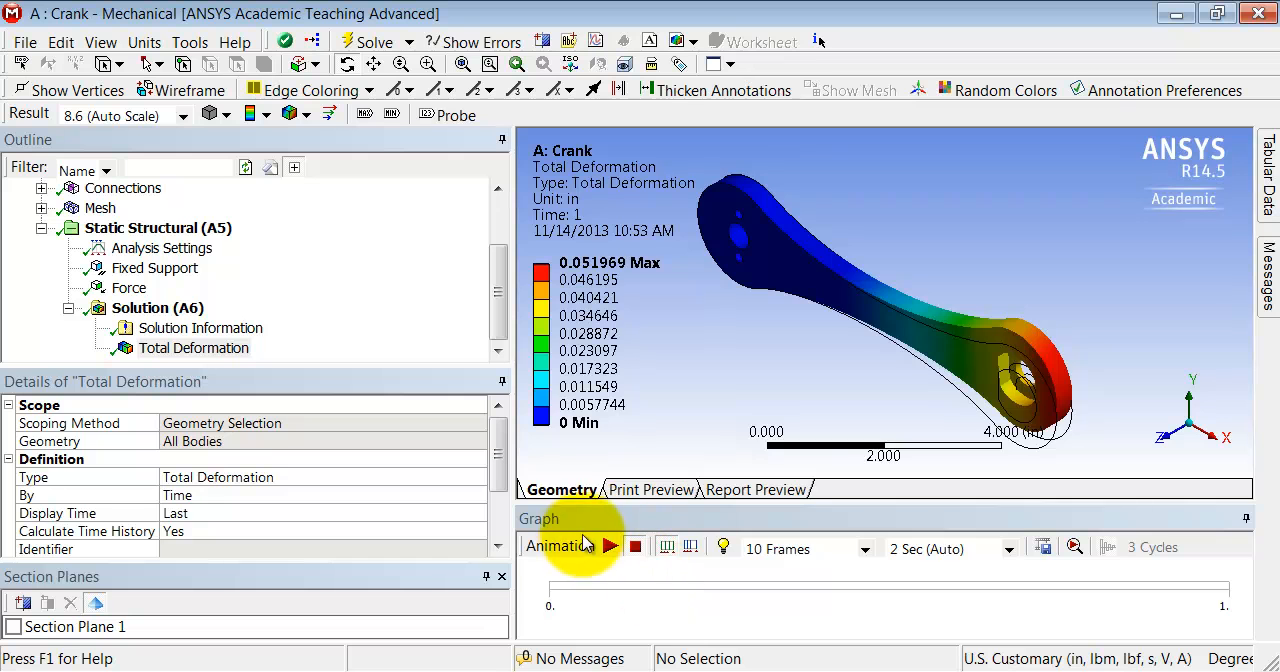
{"action": "left_click", "coordinate": [610, 546]}
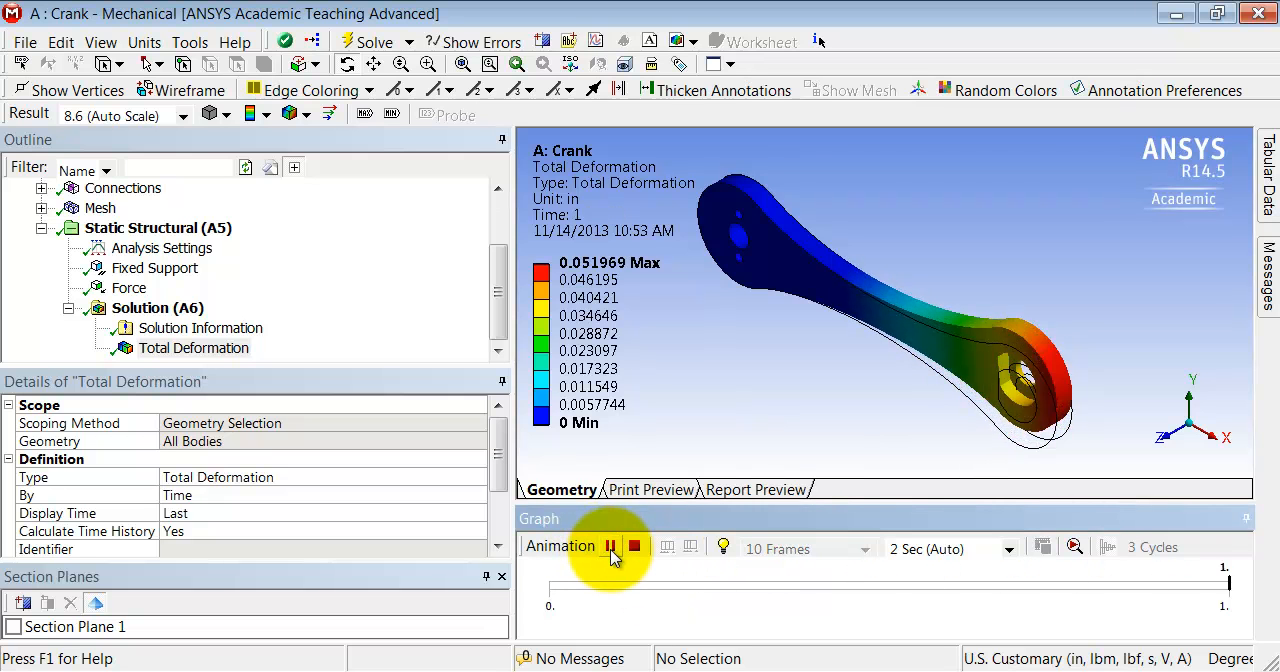
{"action": "left_click", "coordinate": [611, 547]}
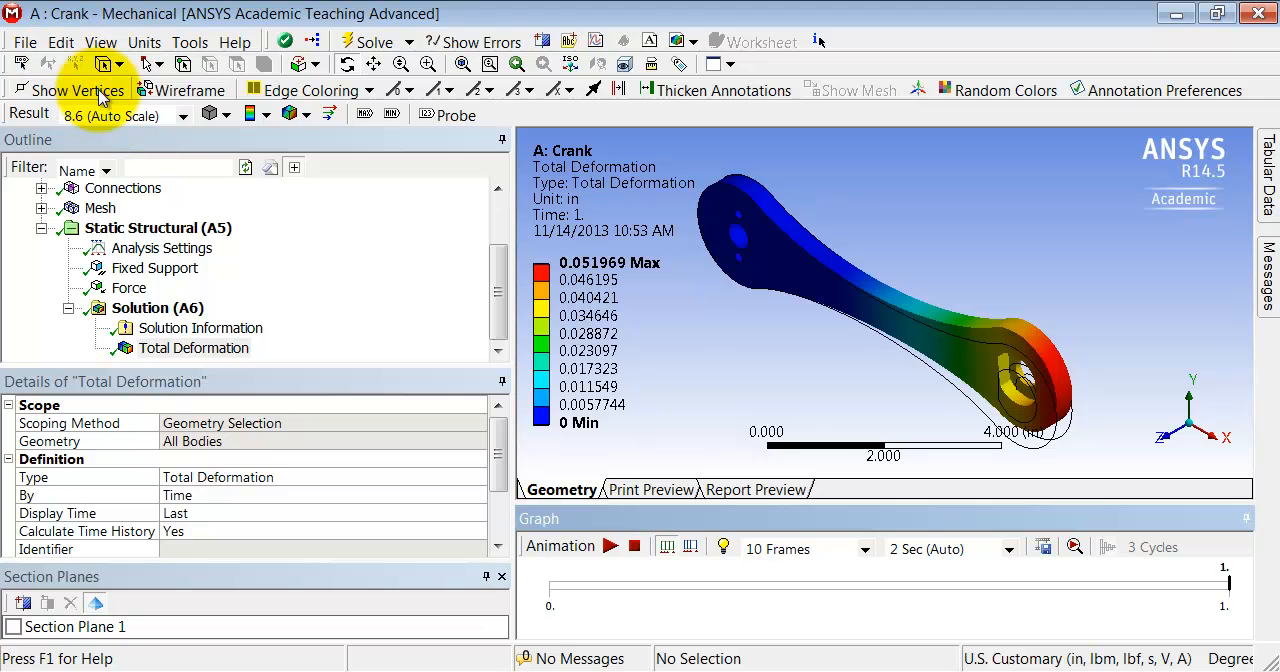
{"action": "left_click", "coordinate": [24, 41]}
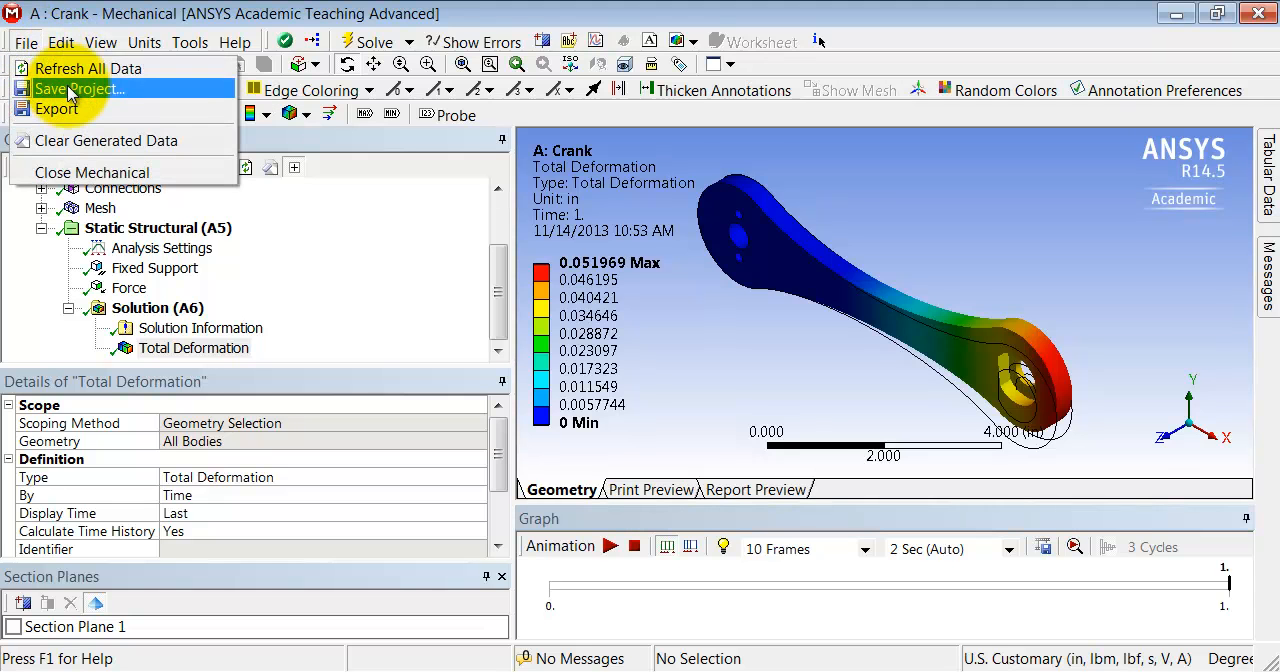